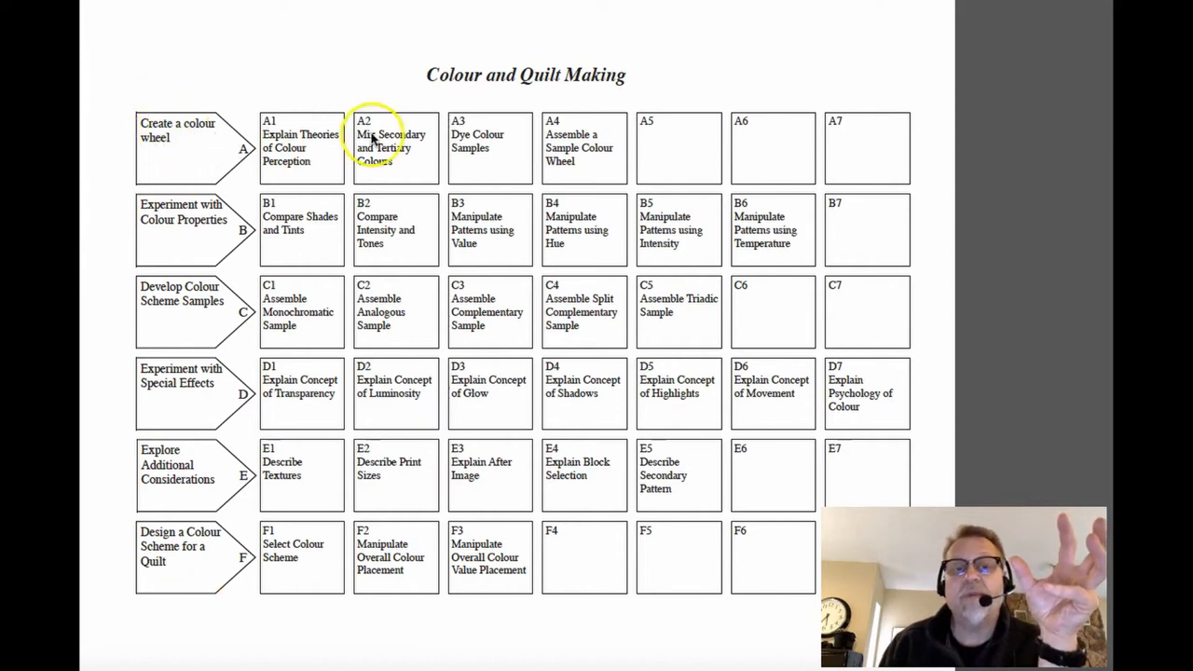
{"action": "mouse_move", "coordinate": [616, 239]}
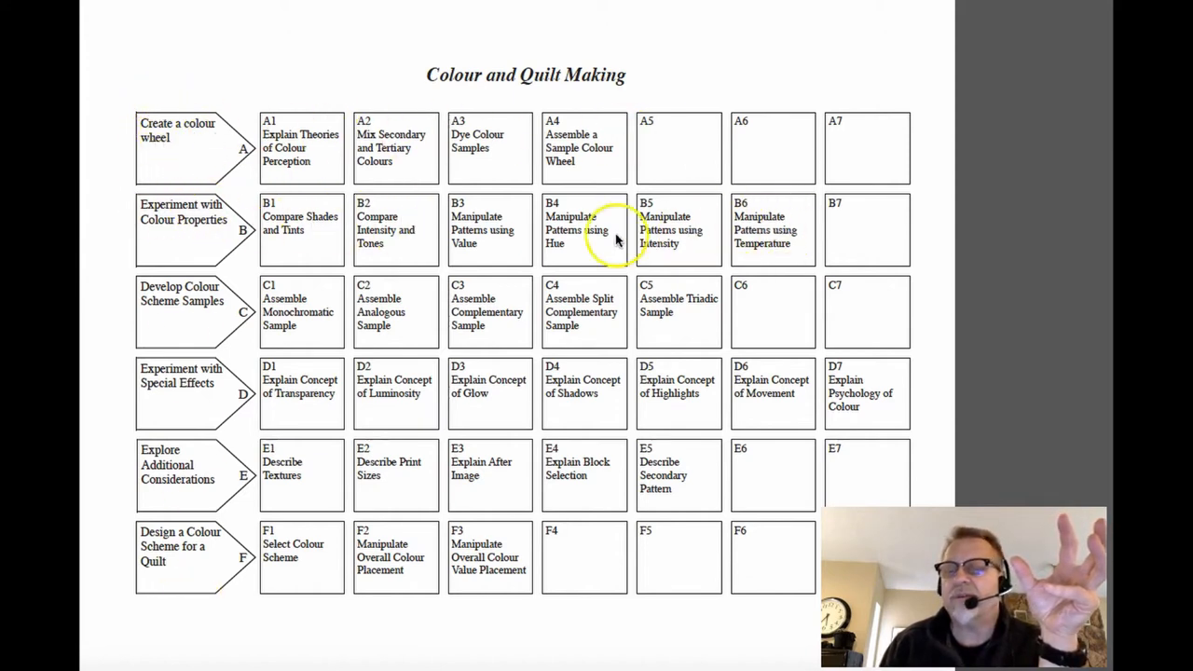
{"action": "mouse_move", "coordinate": [302, 261]}
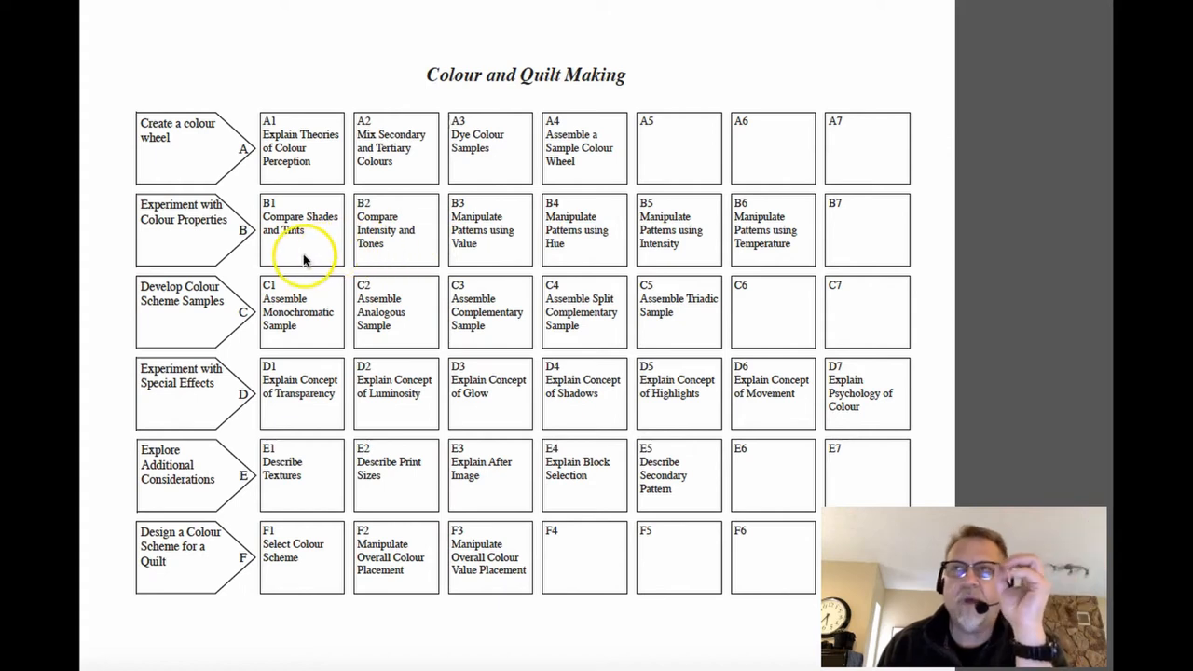
{"action": "mouse_move", "coordinate": [252, 252]}
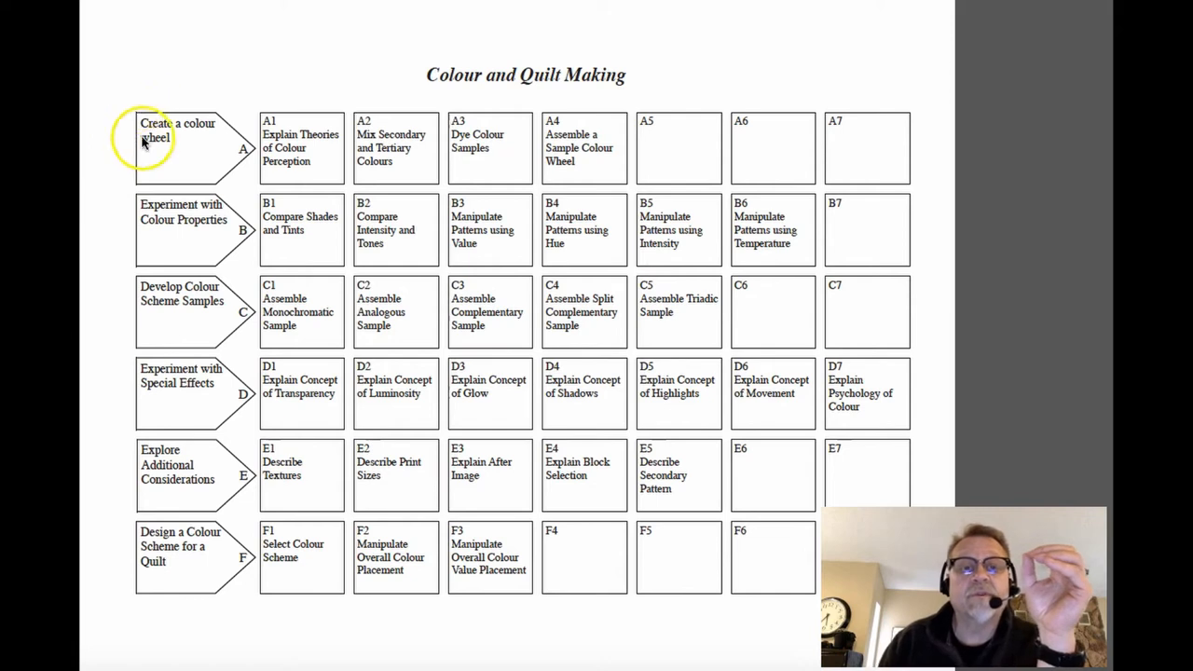
{"action": "mouse_move", "coordinate": [196, 138]}
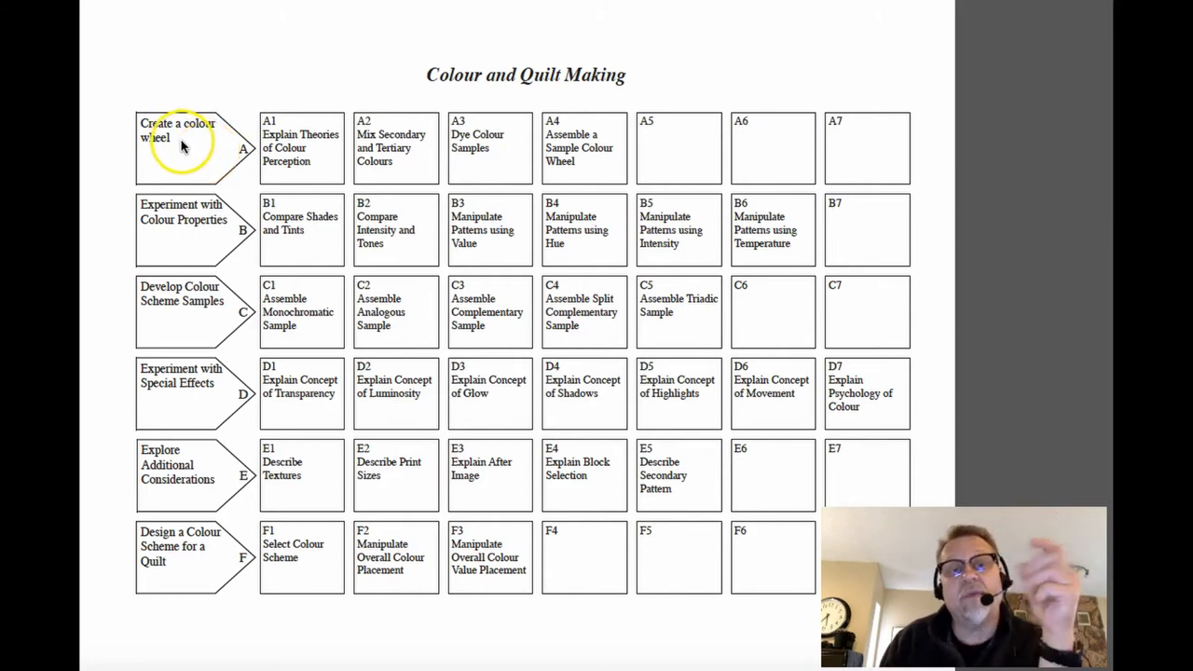
{"action": "mouse_move", "coordinate": [314, 149]}
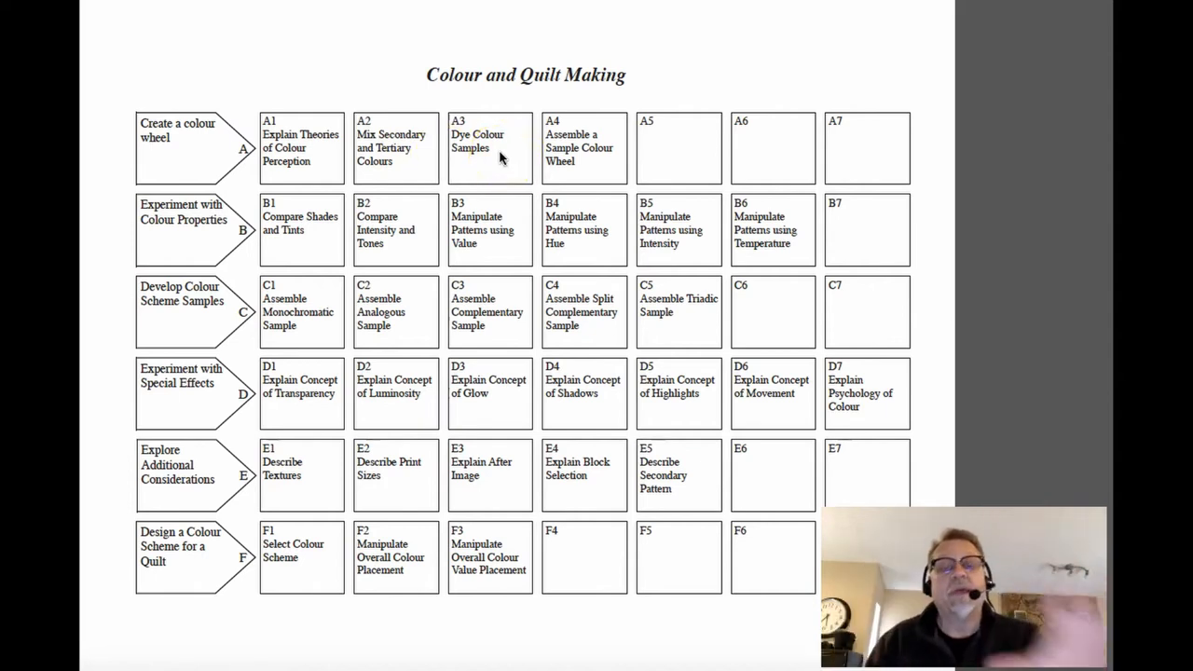
{"action": "left_click", "coordinate": [478, 140]}
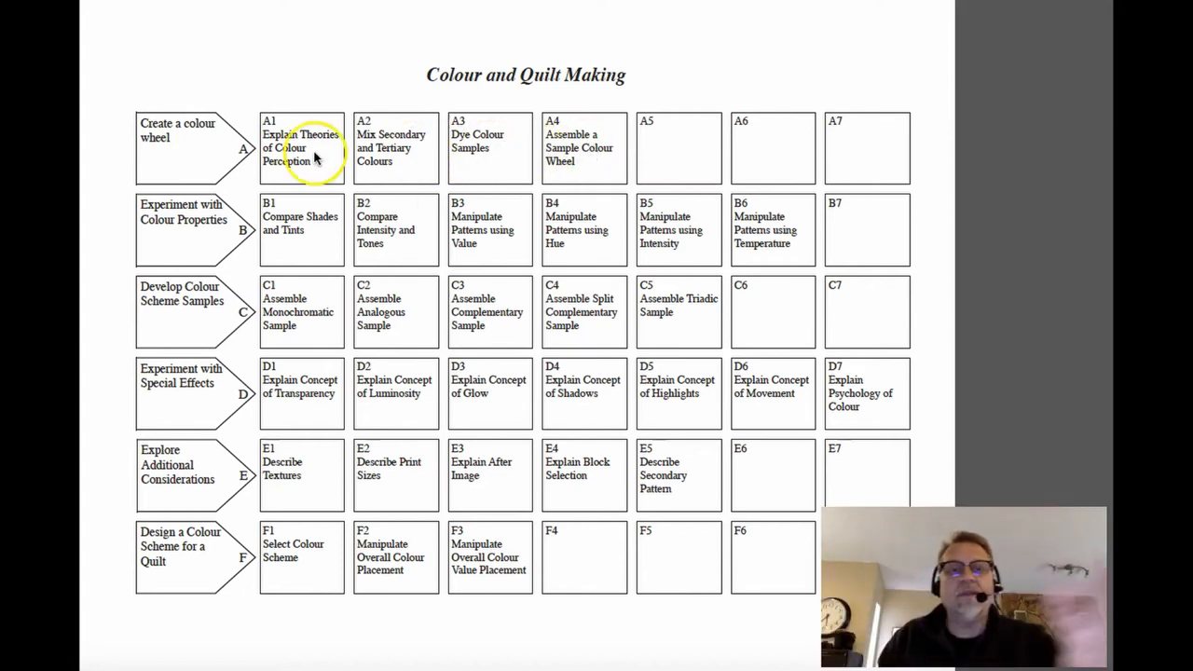
{"action": "mouse_move", "coordinate": [168, 146]}
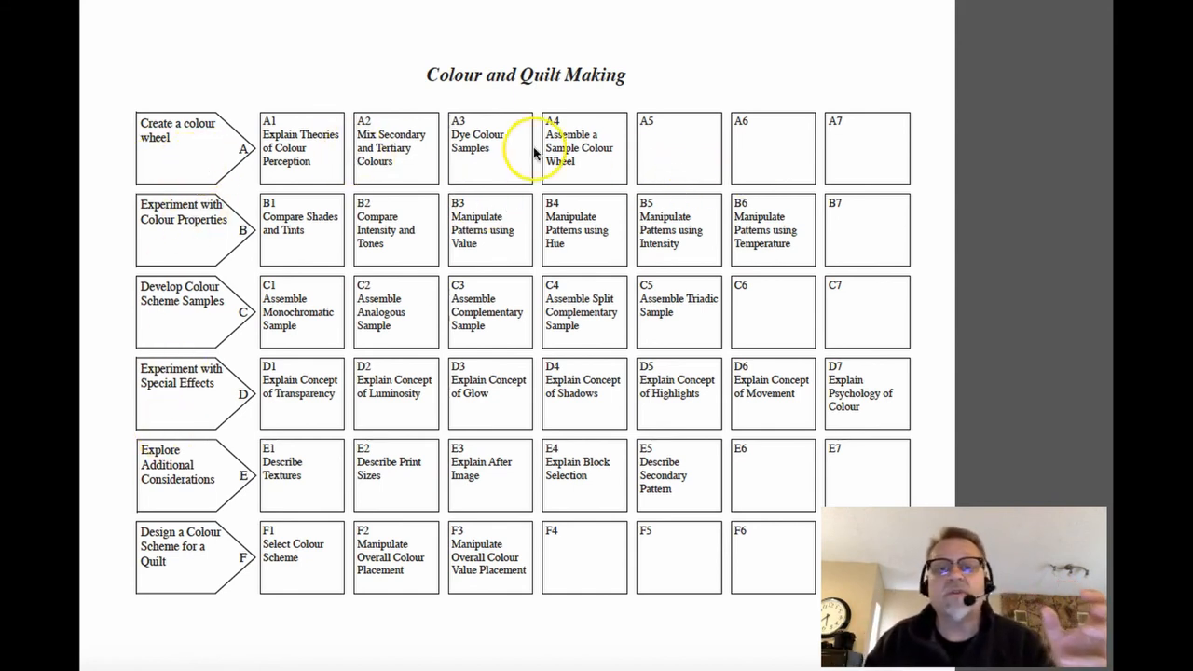
{"action": "mouse_move", "coordinate": [699, 251]}
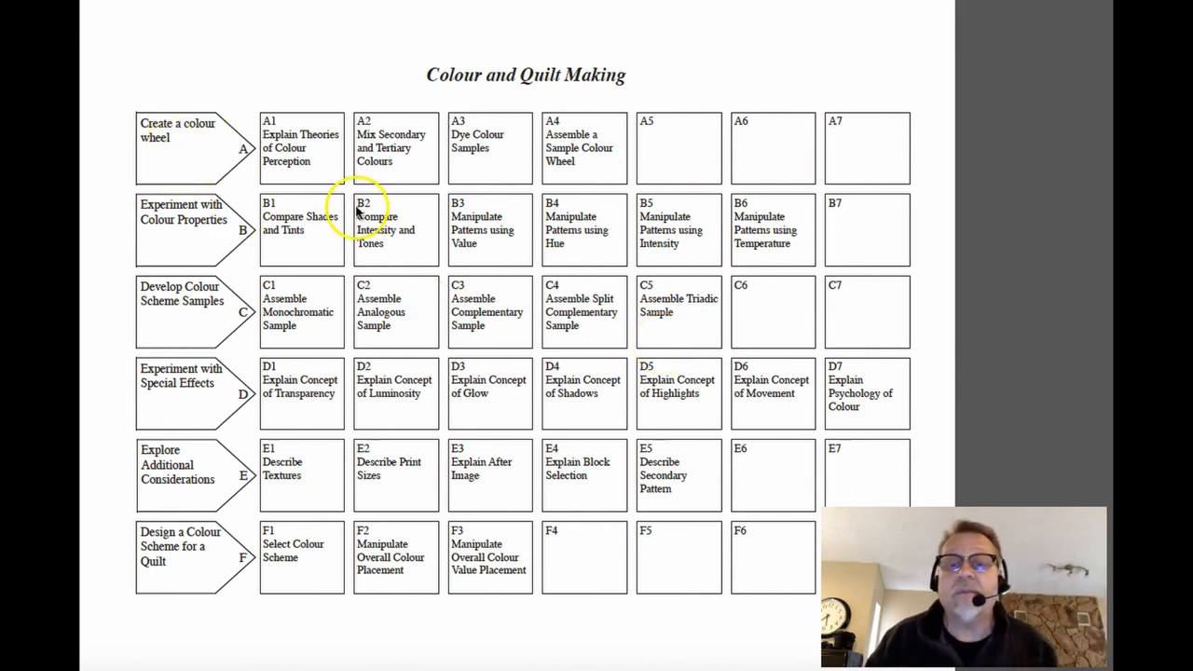
{"action": "mouse_move", "coordinate": [638, 411]}
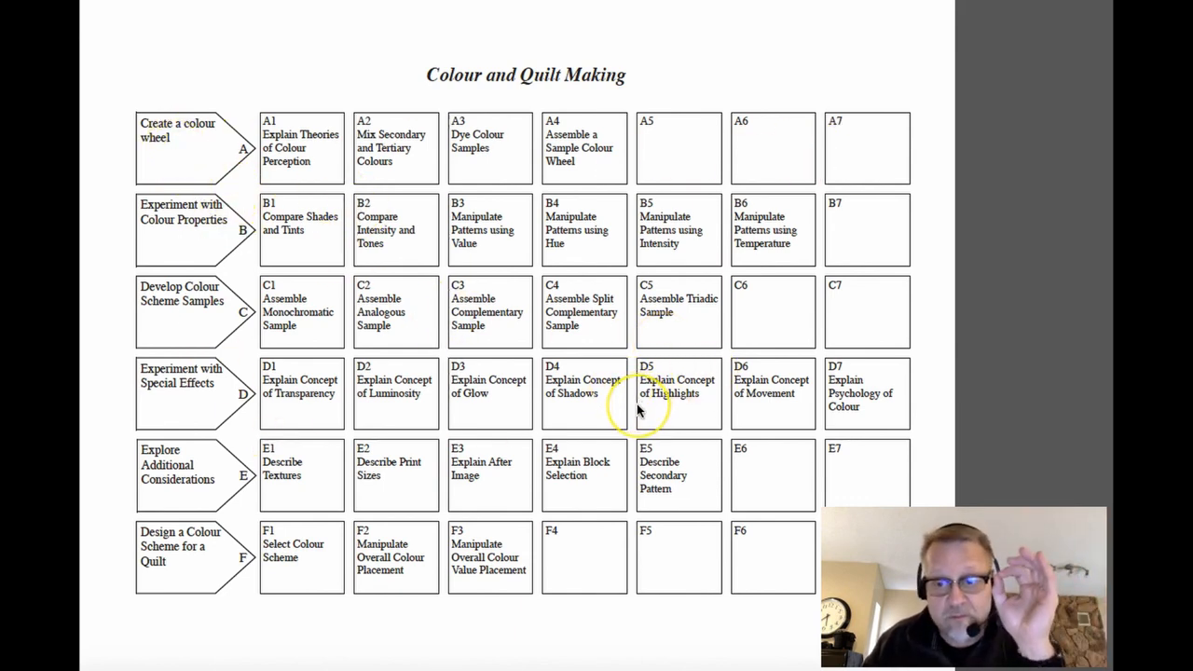